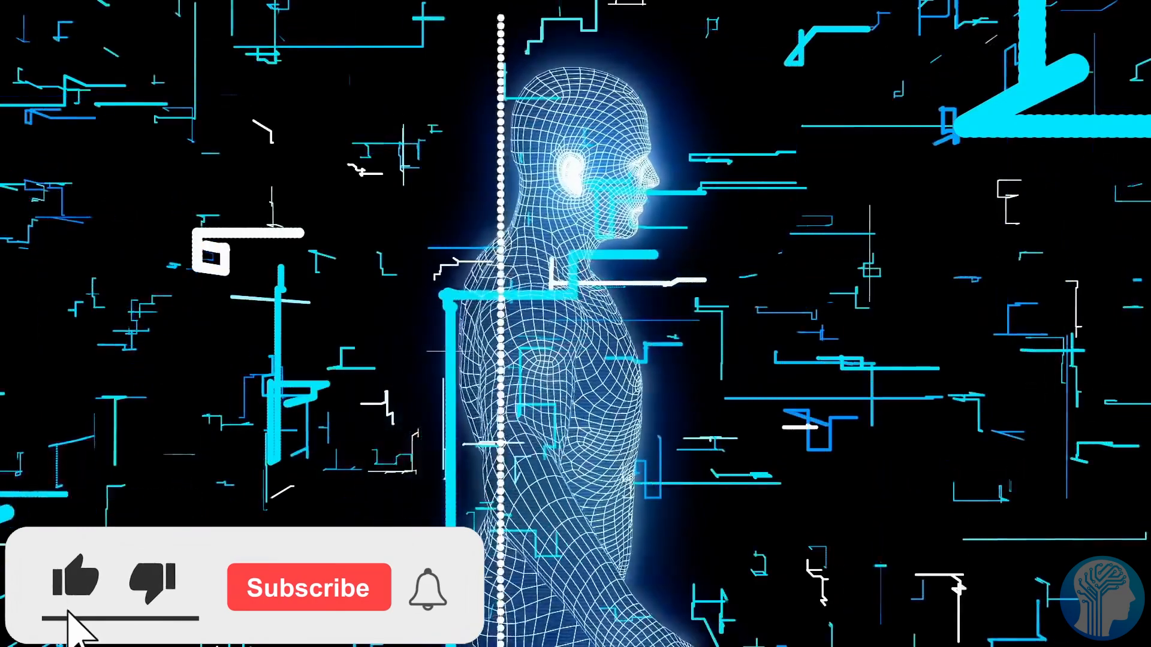
{"action": "left_click", "coordinate": [309, 588]}
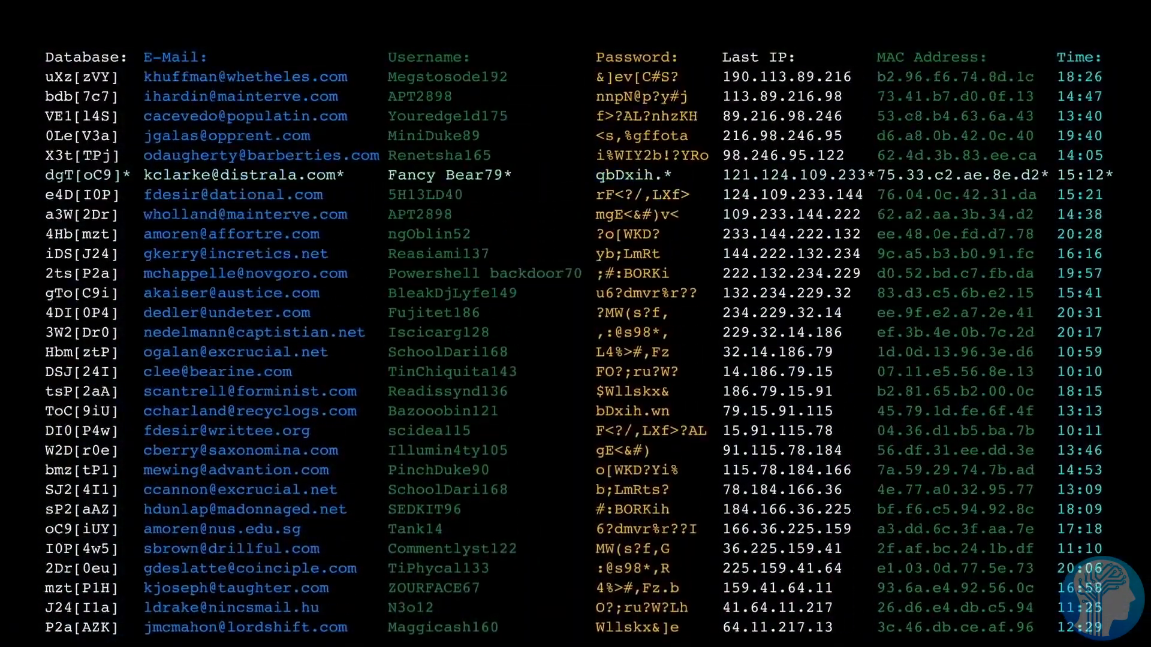
{"action": "scroll", "scroll_direction": "down", "scroll_amount": 3}
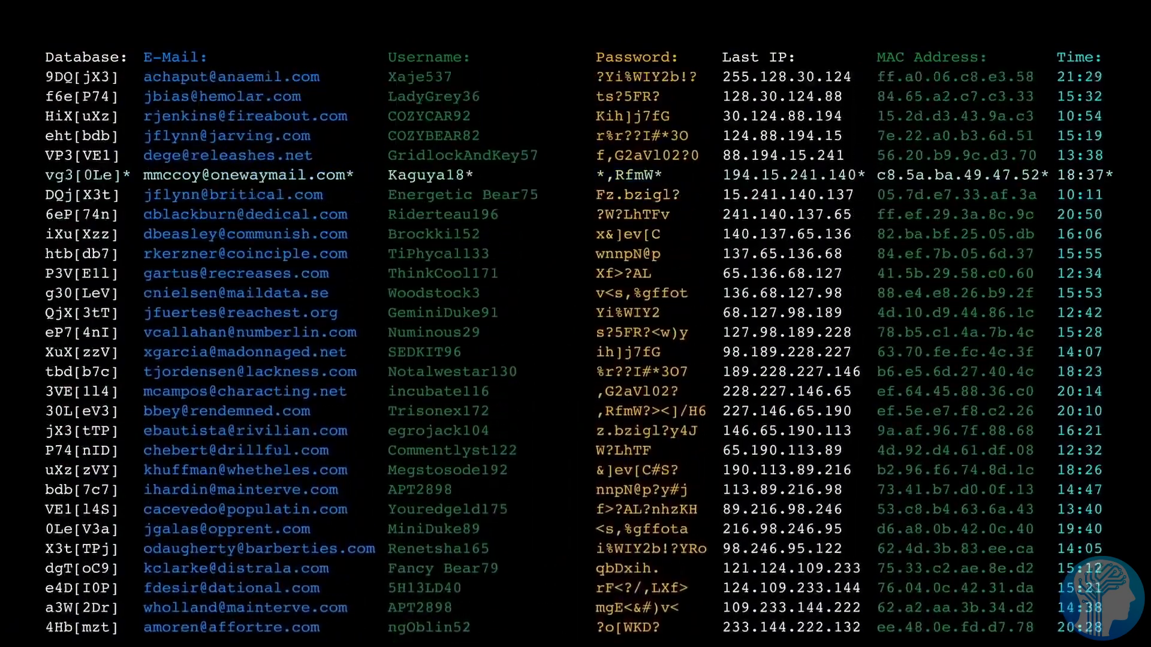